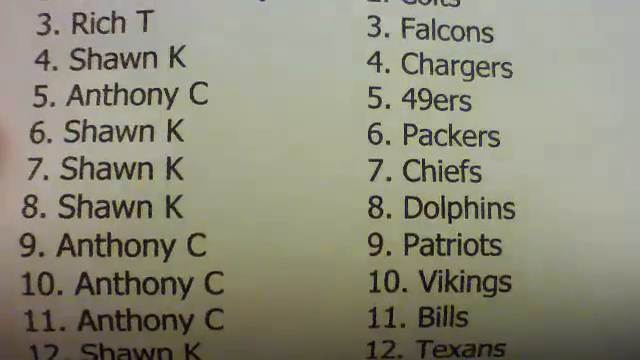
pyautogui.scroll(-3)
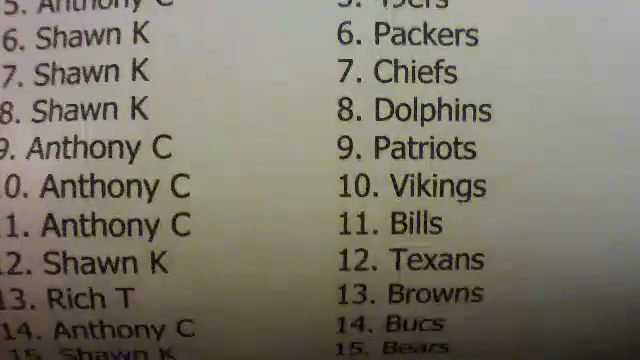
pyautogui.scroll(-3)
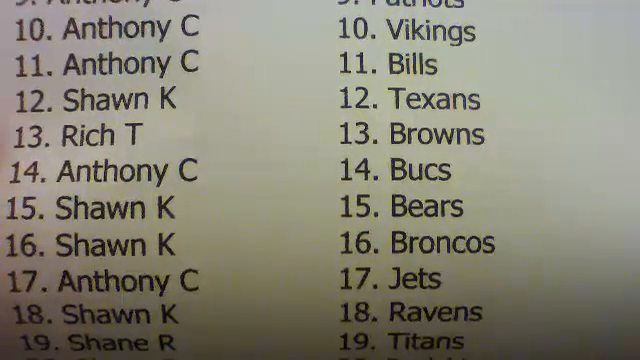
pyautogui.scroll(-3)
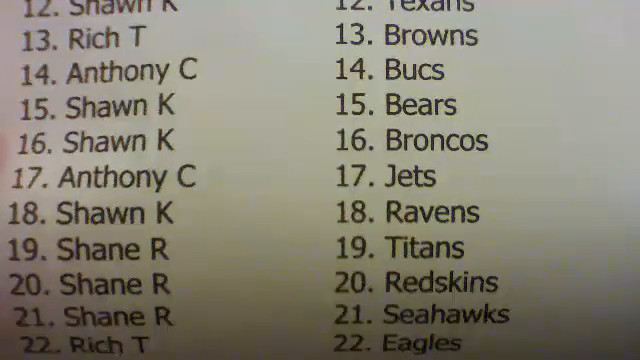
pyautogui.scroll(-3)
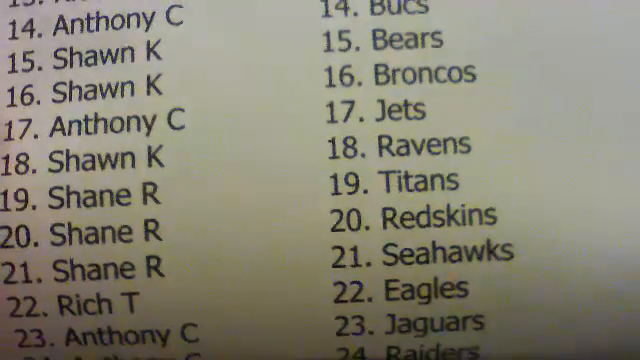
pyautogui.scroll(3)
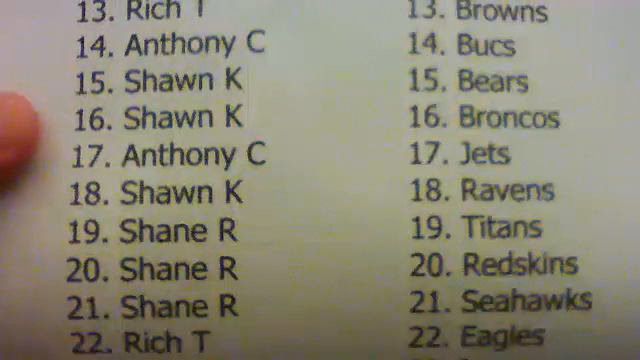
pyautogui.scroll(-3)
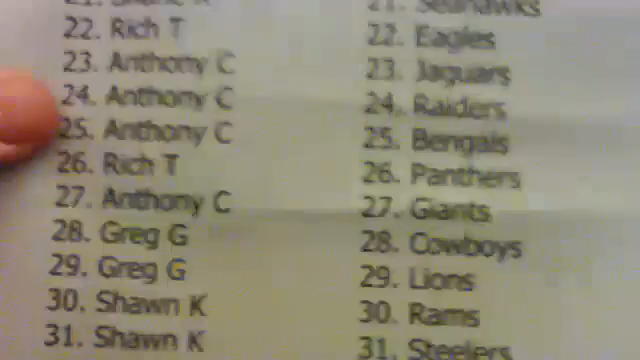